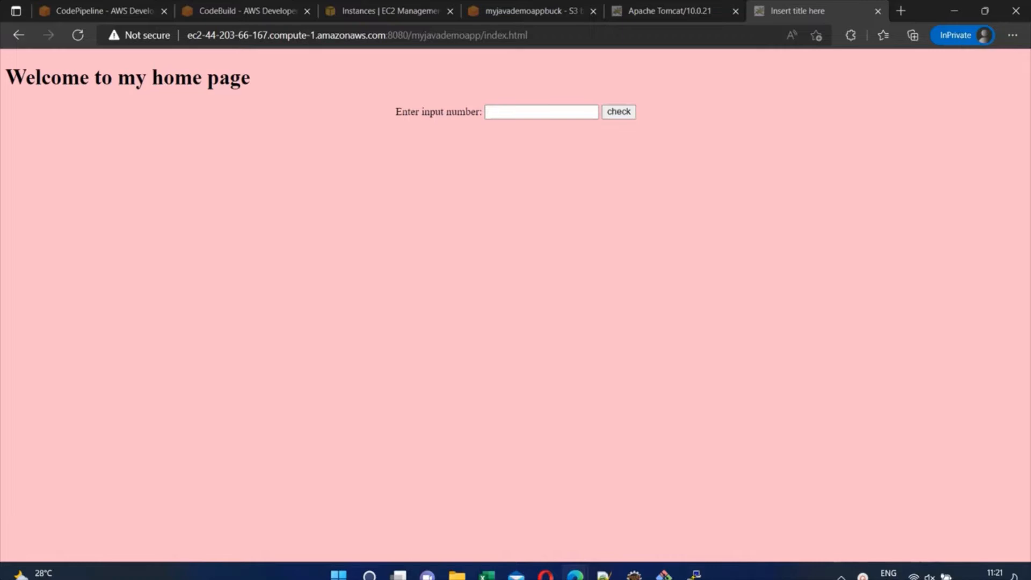
mouse_move(94, 60)
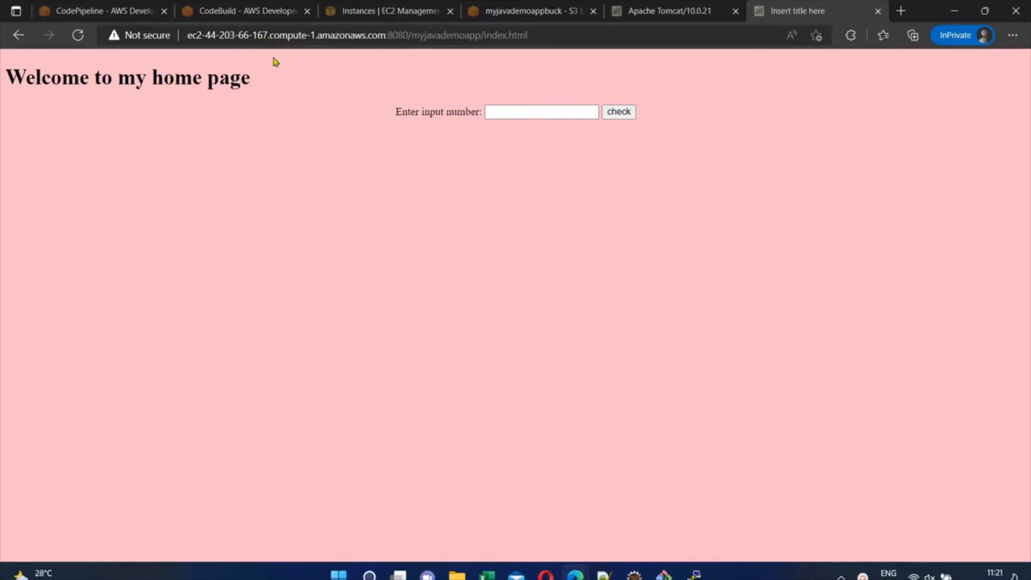
Delete the 'pink' background-color value from the body style in index.html
click(541, 111)
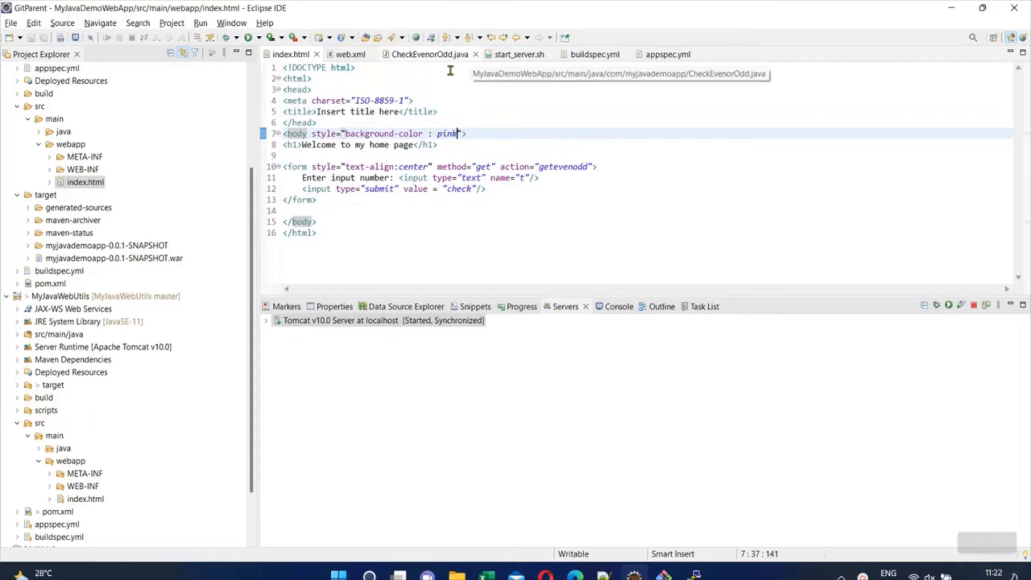
key(BackSpace)
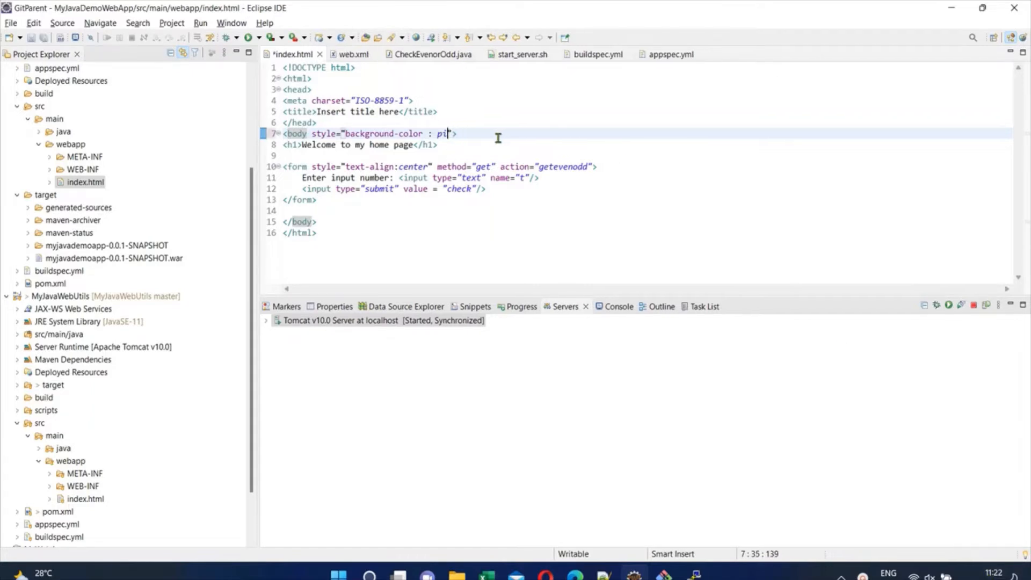
key(BackSpace)
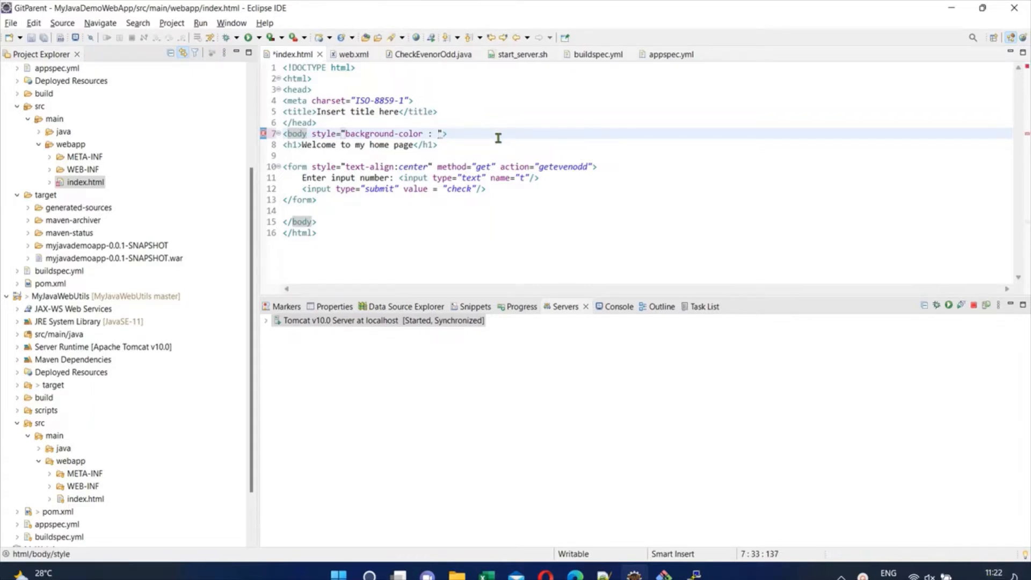
text(ord)
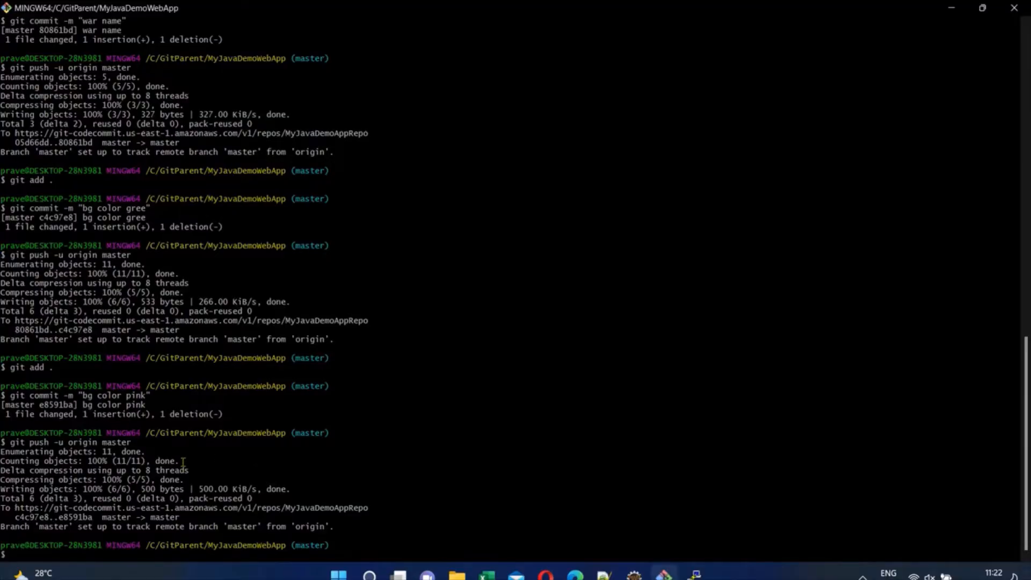
Stage all changes with git add and commit them as 'bg color green'
text(git add .)
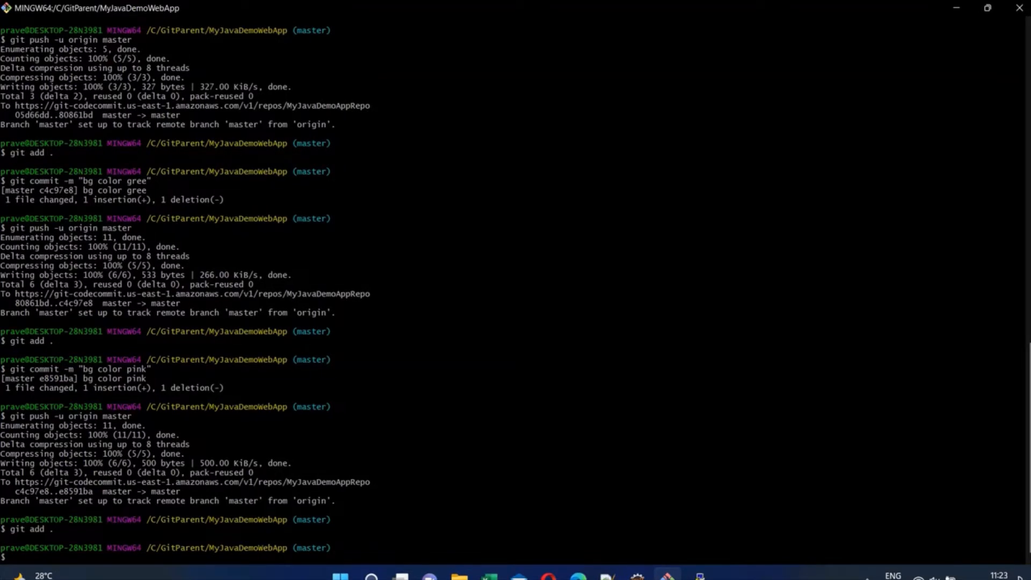
text(git)
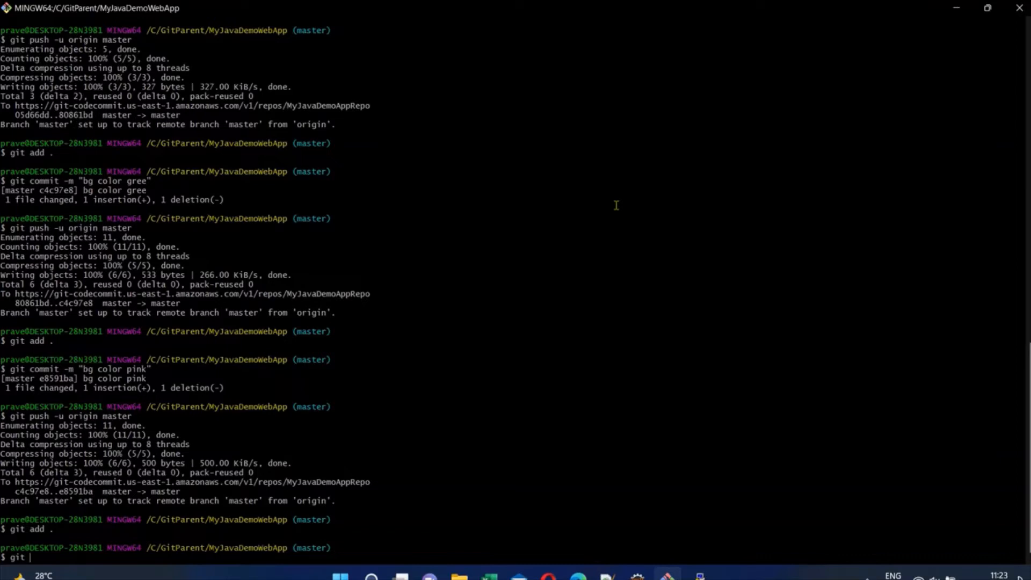
text(commit -m ")
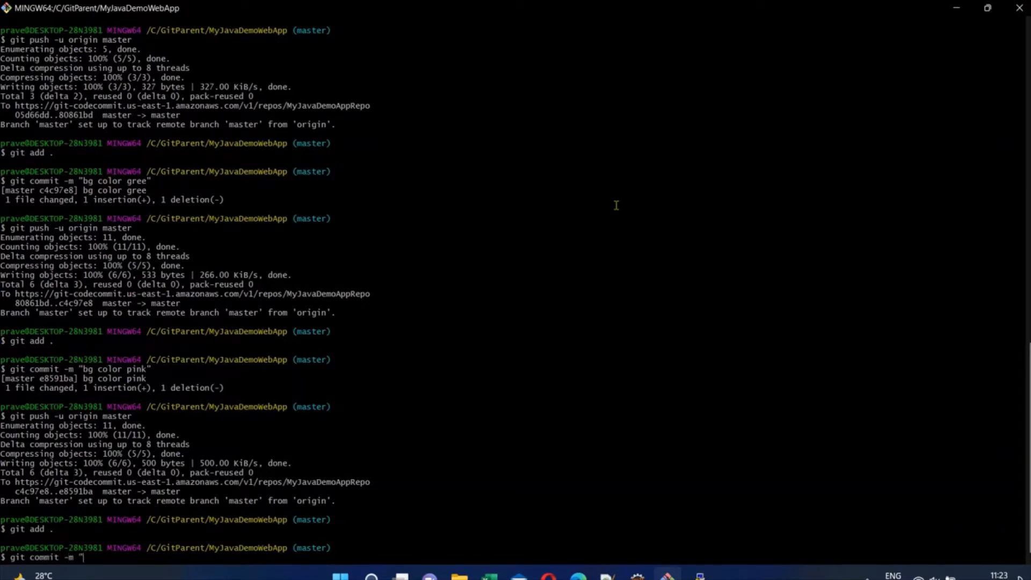
text(bg col)
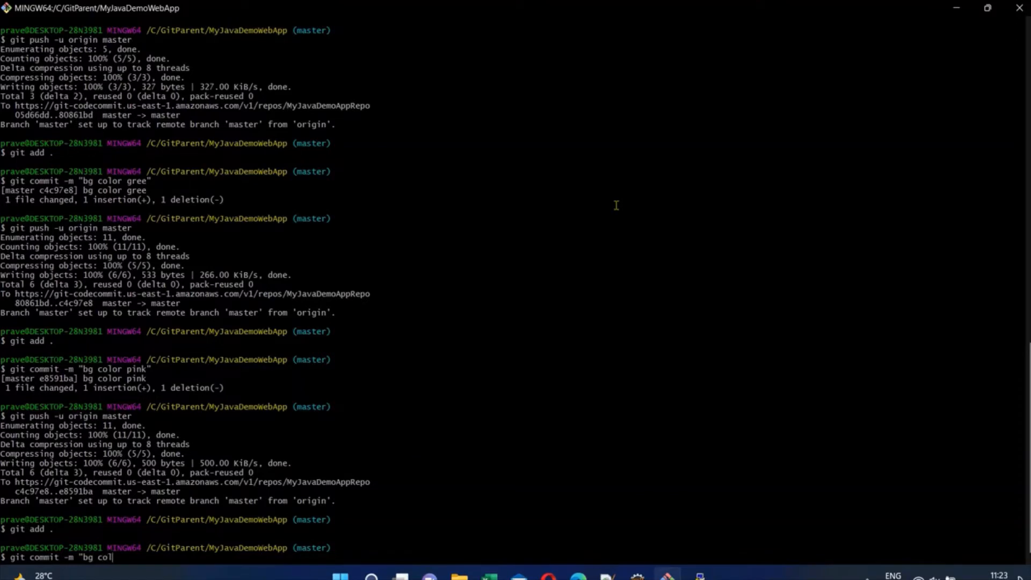
text(or green")
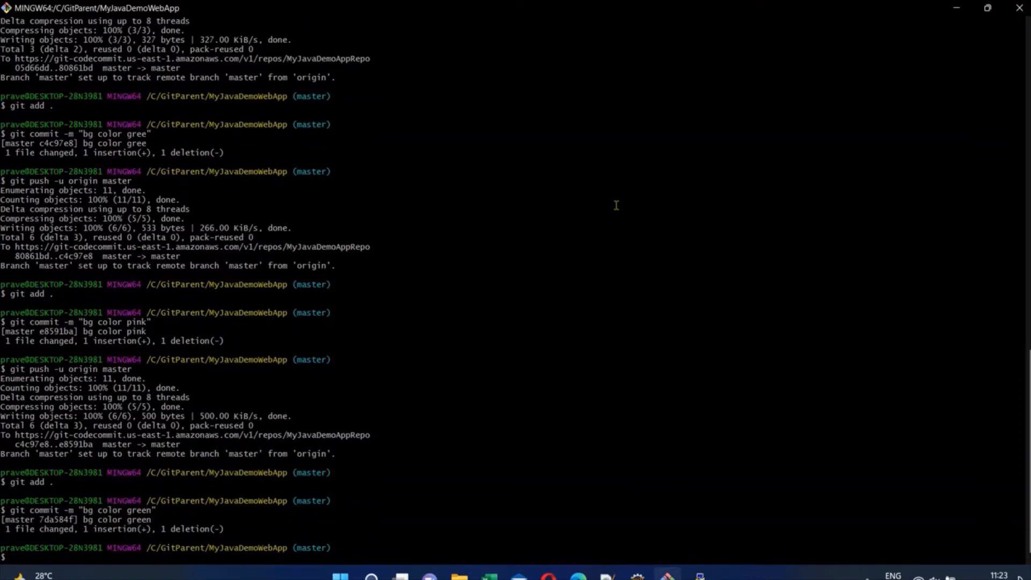
Push the commit to origin master with git push -u and check the CodePipeline page
text(g)
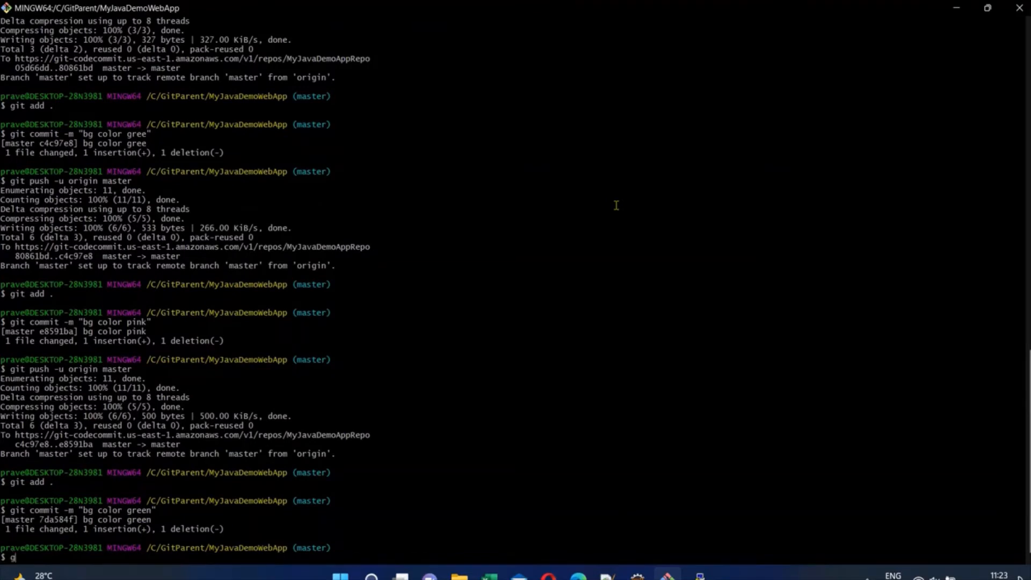
text(it)
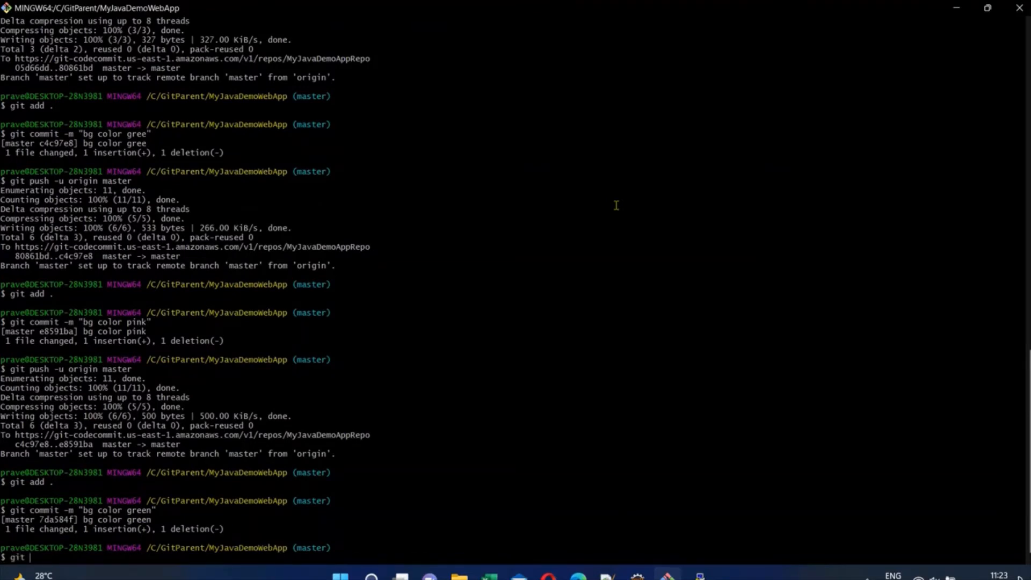
text(push -u)
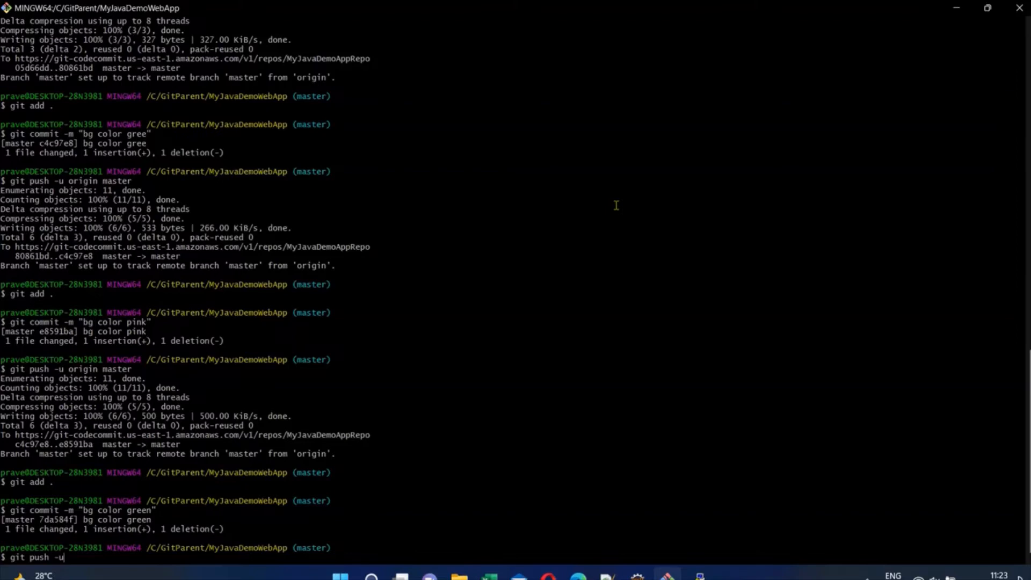
text(origin master)
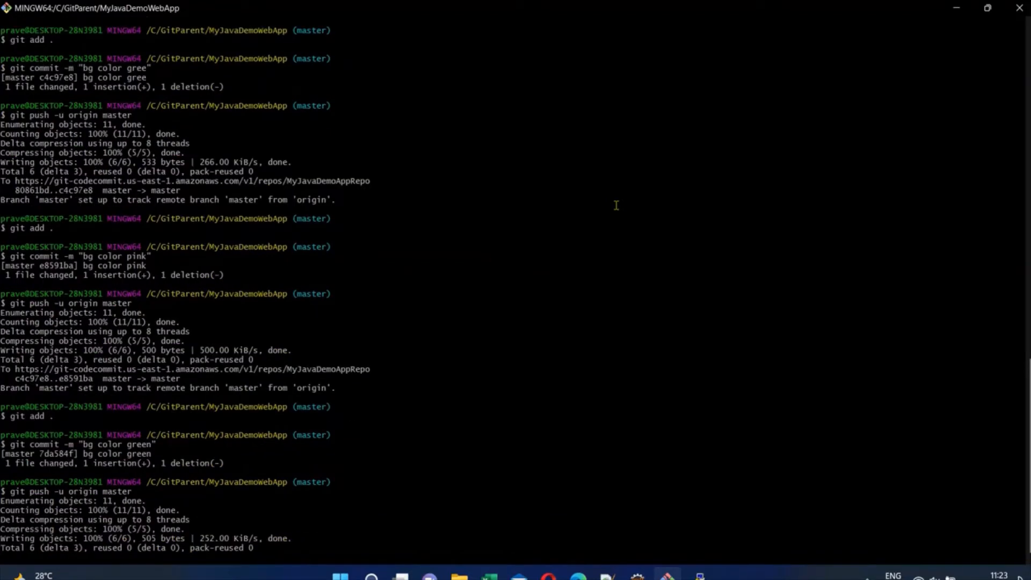
scroll(down, 3)
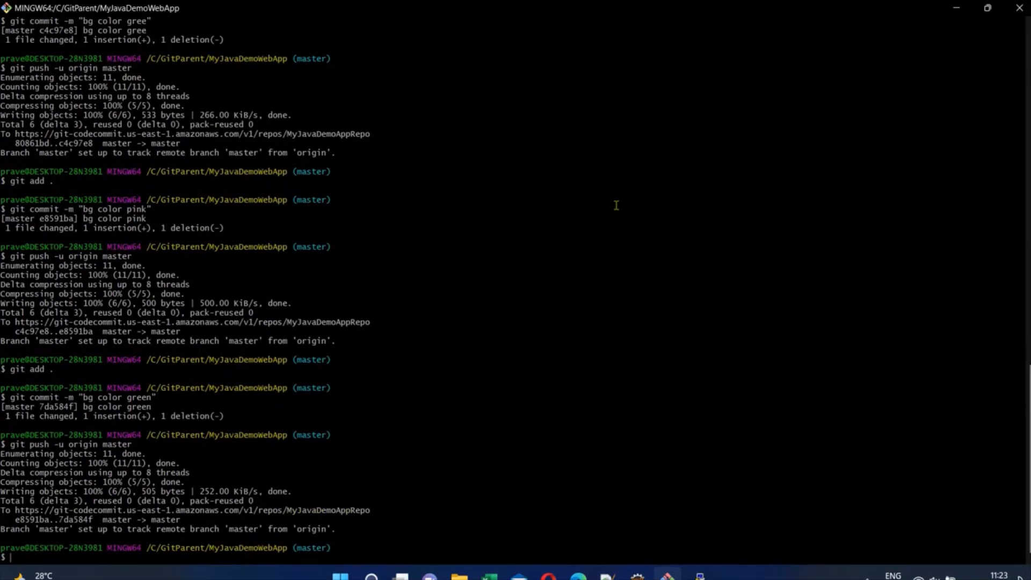
mouse_move(633, 530)
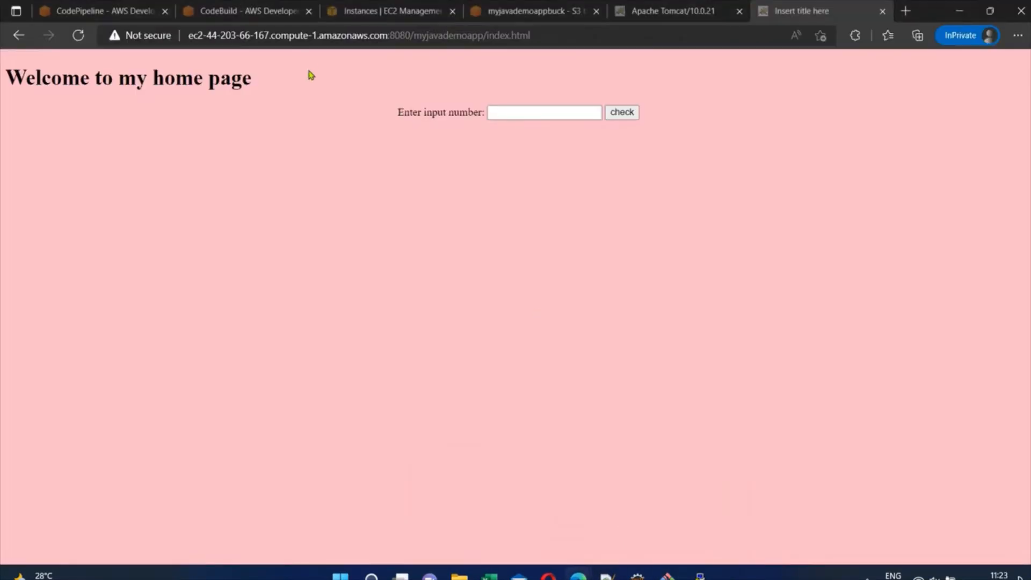
click(98, 11)
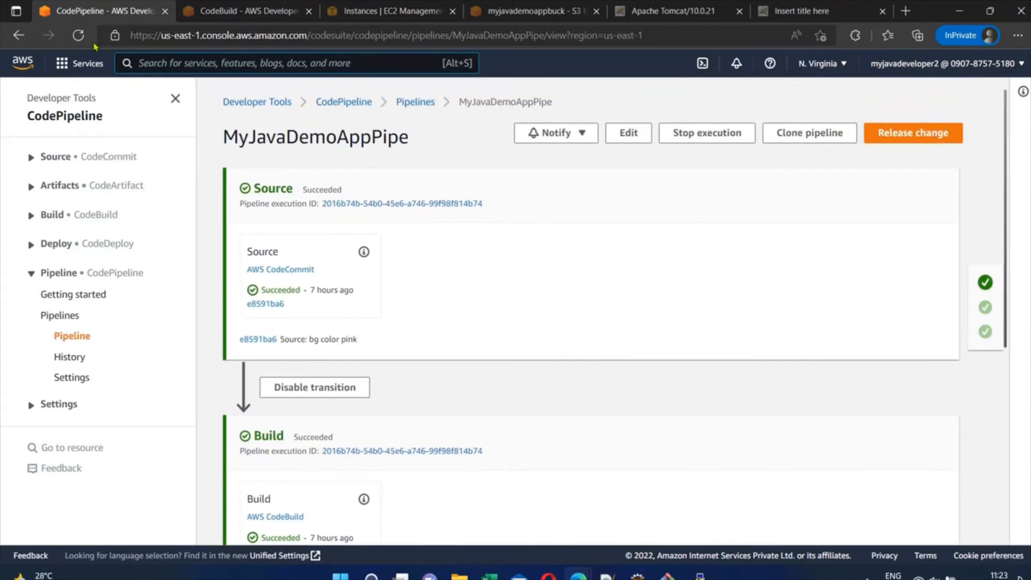
Refresh the pipeline until Source, Build and Deploy succeed, then reload the app to see orange
click(912, 132)
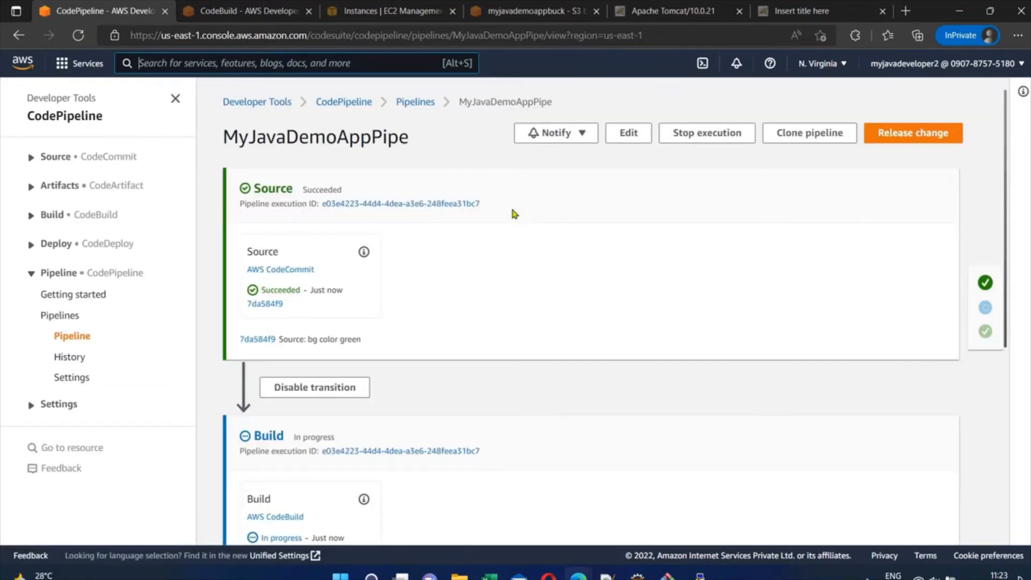
mouse_move(723, 311)
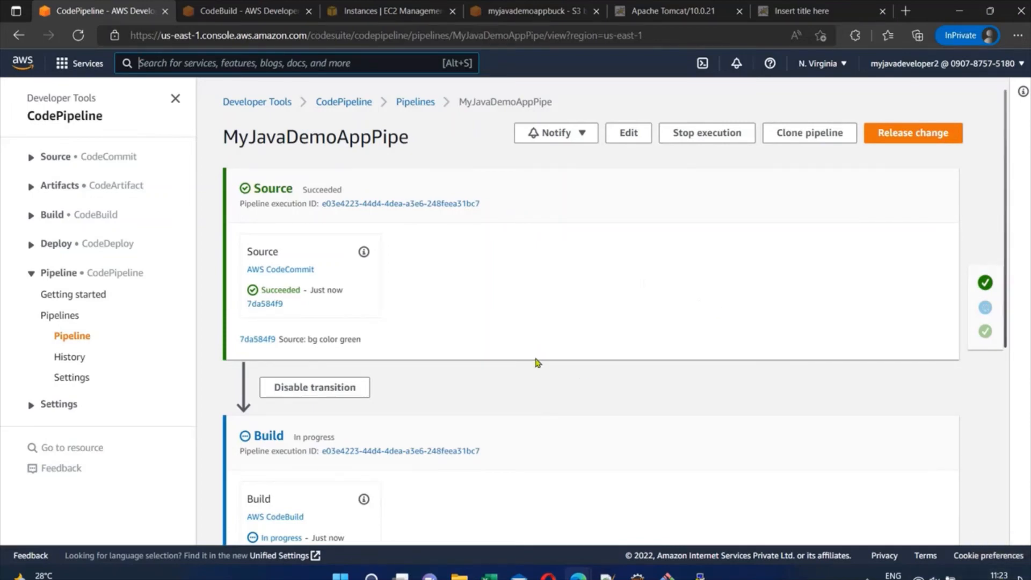
mouse_move(568, 367)
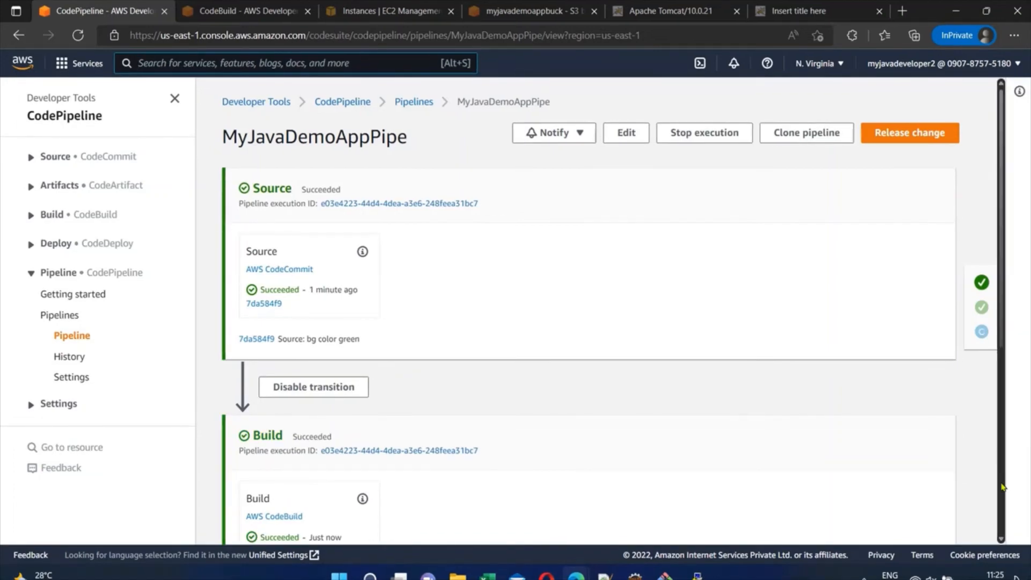
scroll(down, 3)
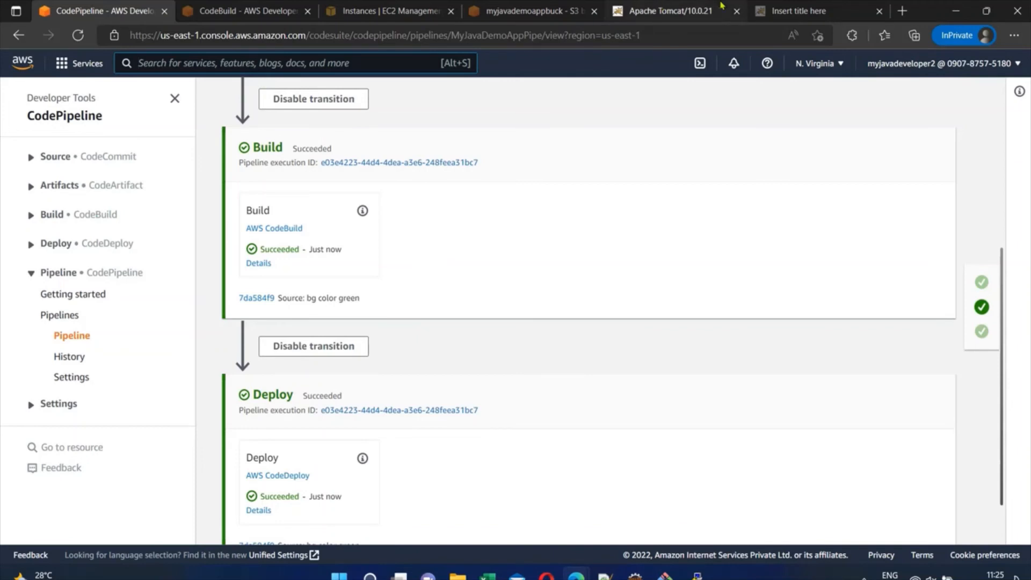
click(818, 11)
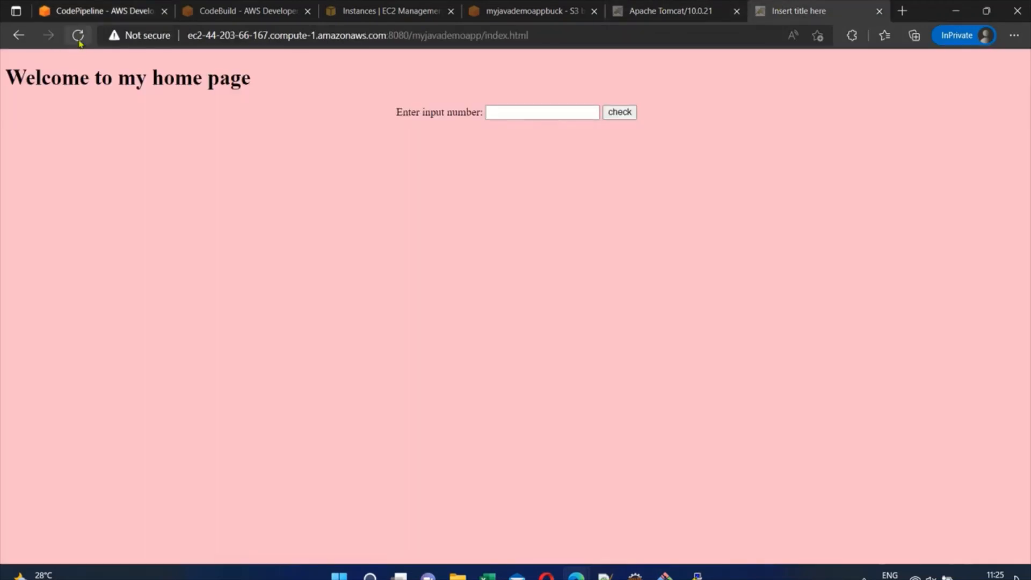
click(77, 35)
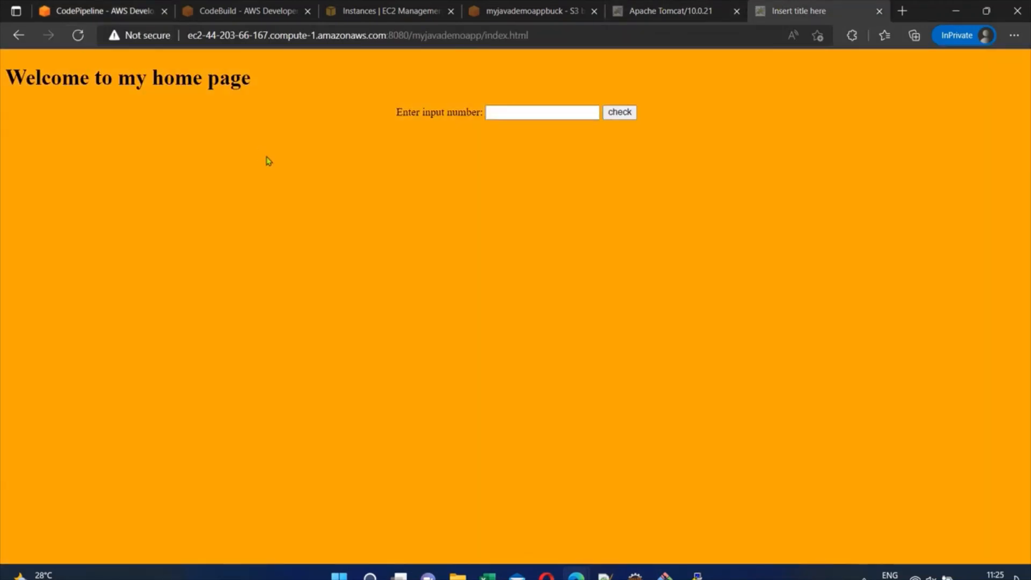